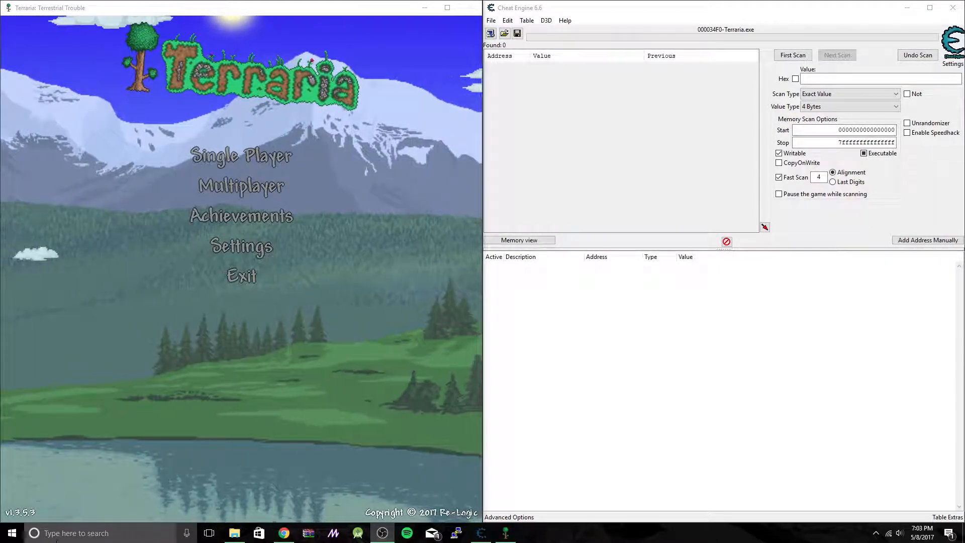
Bring up Chrome showing the cheatengine.org Downloads page for version 6.6
{"action": "left_click", "coordinate": [283, 532]}
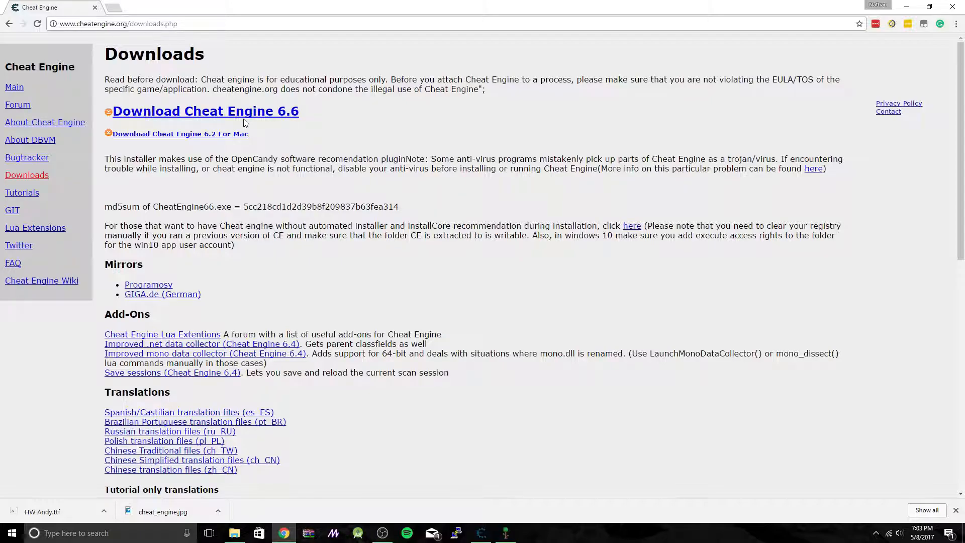
{"action": "mouse_move", "coordinate": [261, 108]}
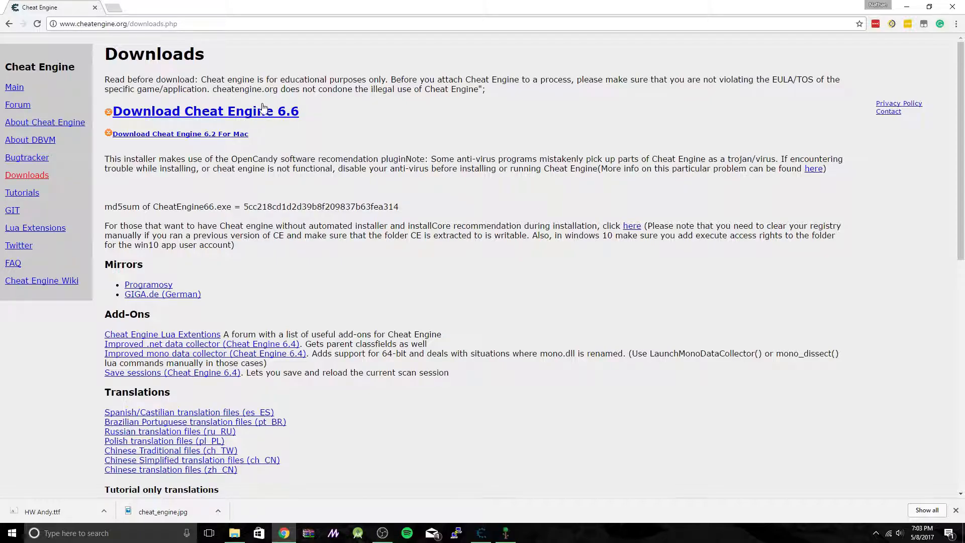
{"action": "mouse_move", "coordinate": [205, 111]}
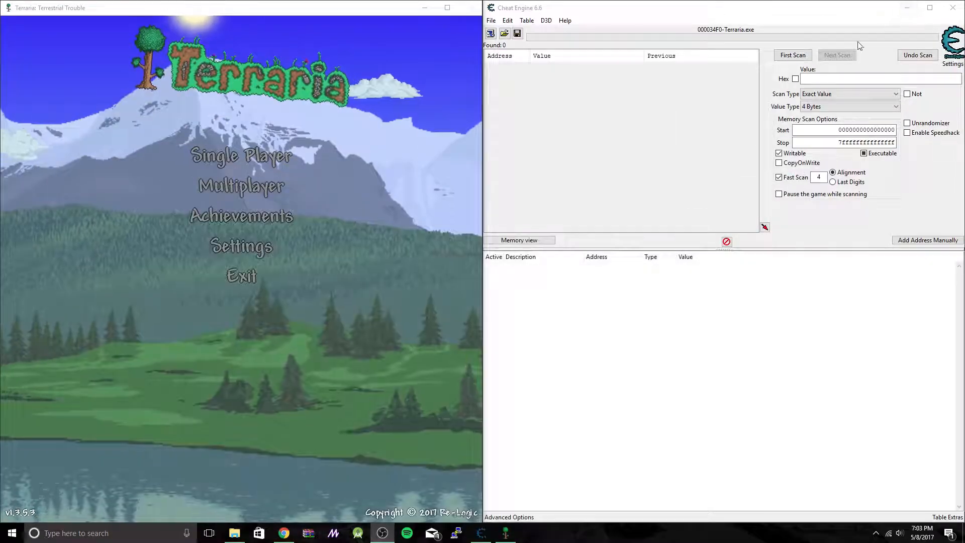
{"action": "mouse_move", "coordinate": [652, 95]}
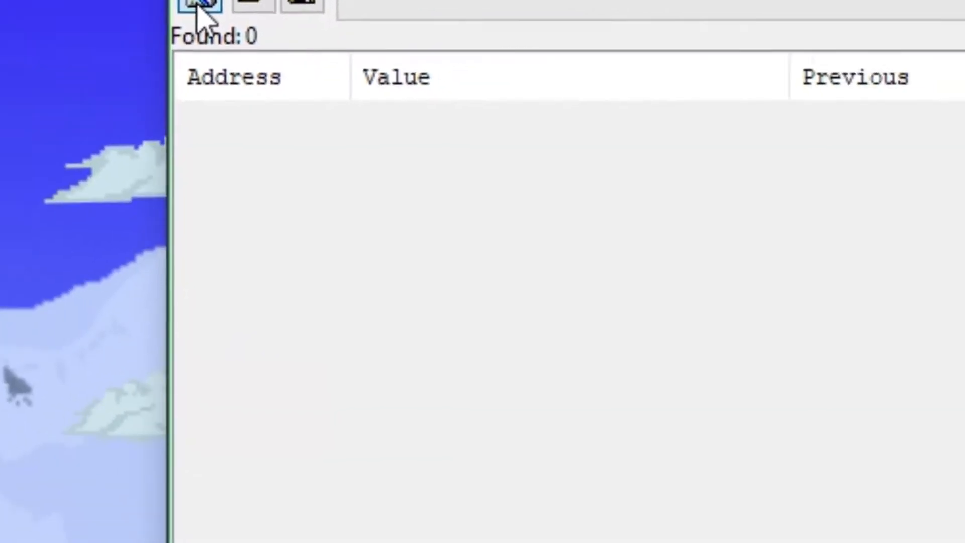
Attach Cheat Engine to Terraria.exe, keeping the address list and disabling enabled code changes
{"action": "left_click", "coordinate": [198, 3]}
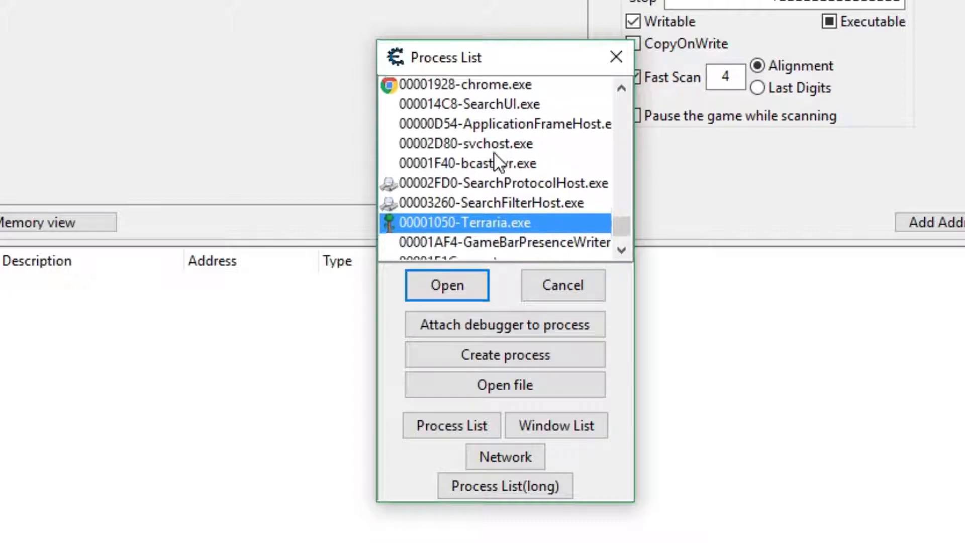
{"action": "scroll", "scroll_direction": "down", "scroll_amount": 3}
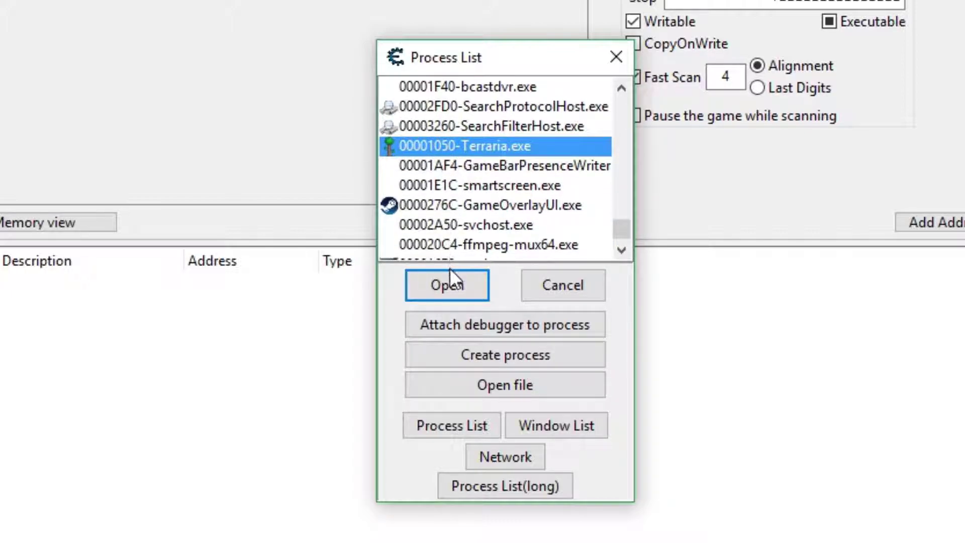
{"action": "left_click", "coordinate": [447, 285]}
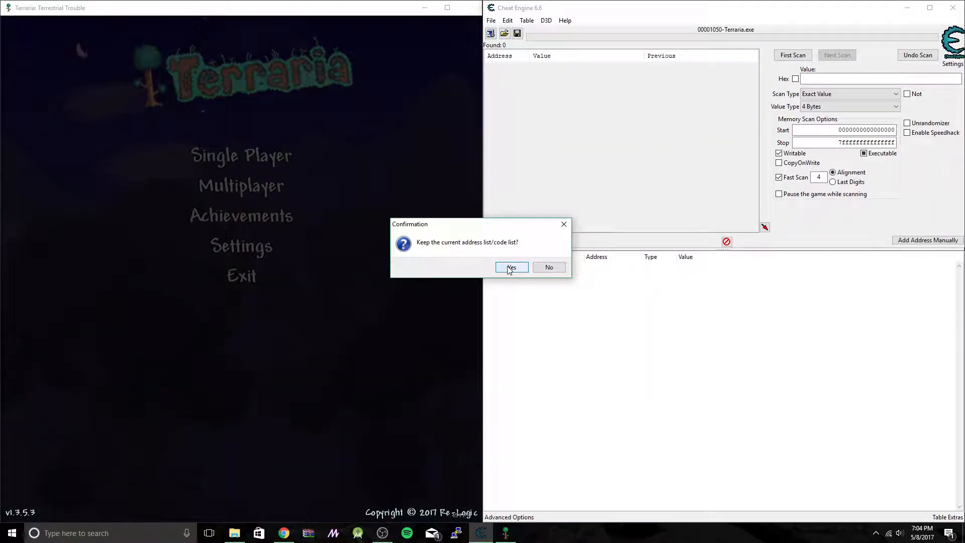
{"action": "left_click", "coordinate": [512, 266]}
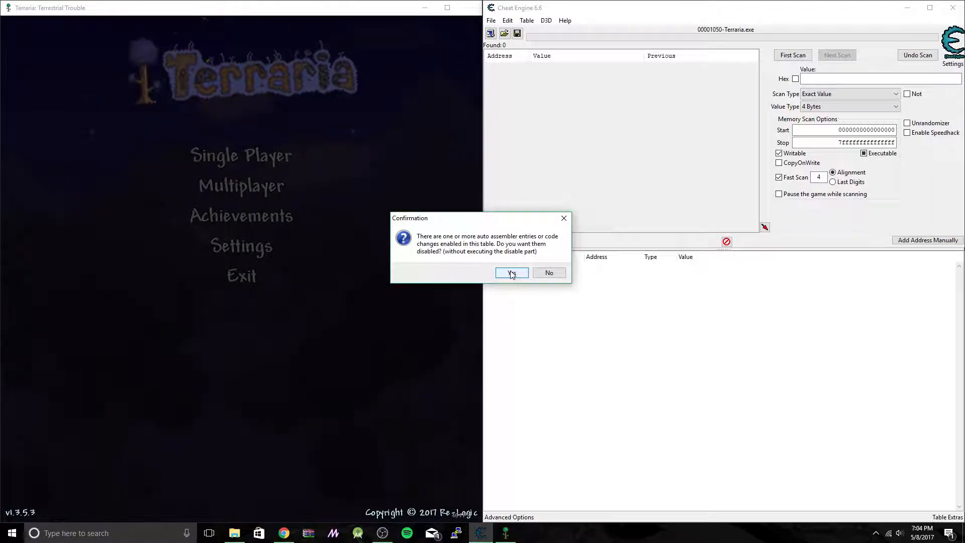
{"action": "left_click", "coordinate": [510, 273]}
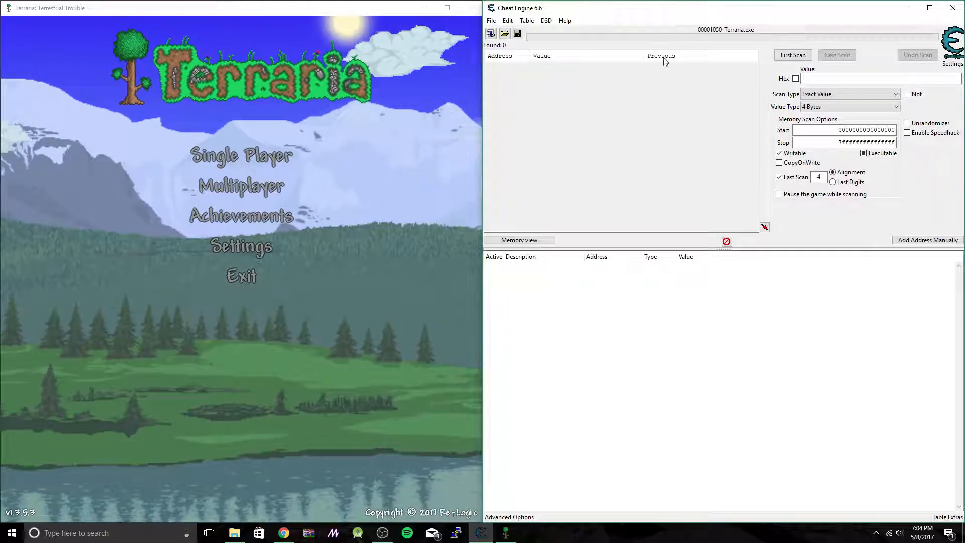
Enter a single-player Terraria world with the 100 HP character
{"action": "left_click", "coordinate": [241, 155]}
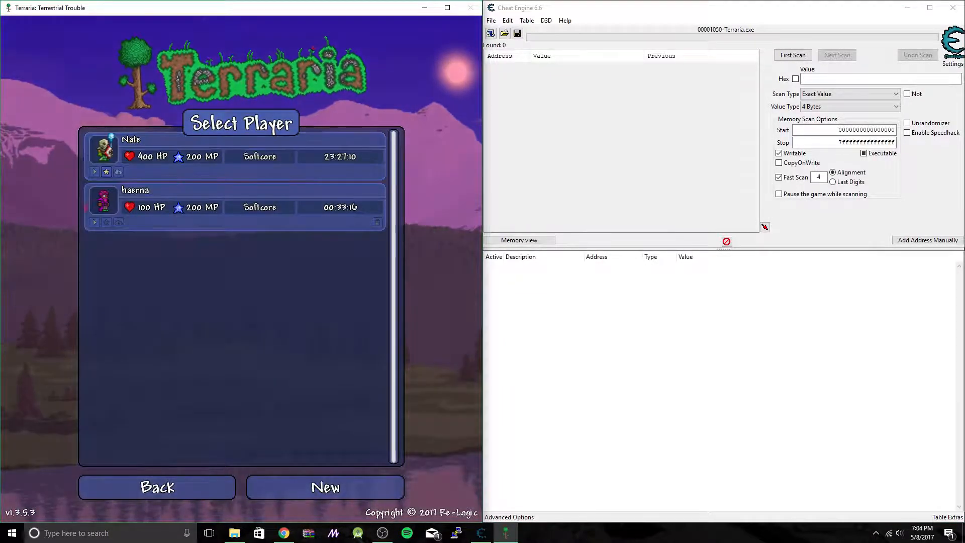
{"action": "left_click", "coordinate": [234, 154]}
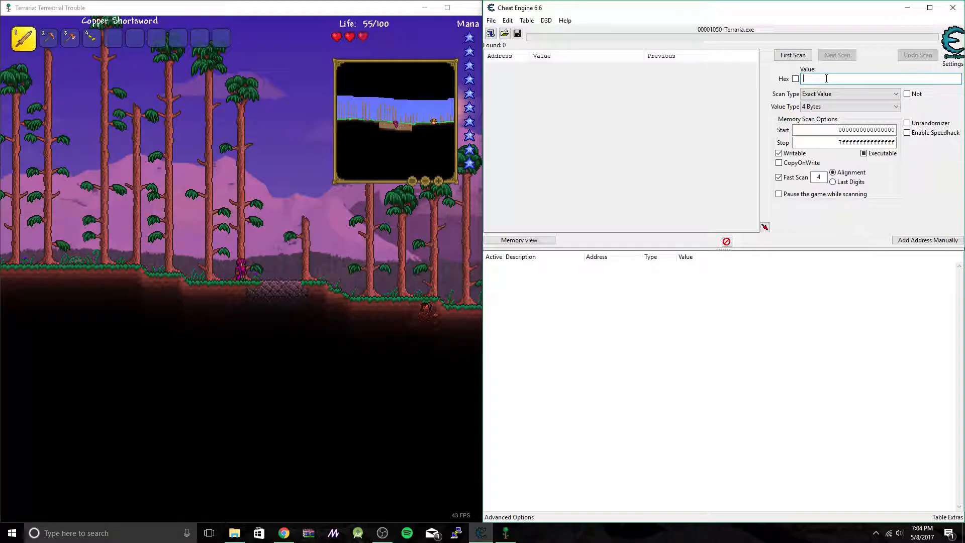
Run a first scan for the value 55, the character's current life
{"action": "type", "text": "55"}
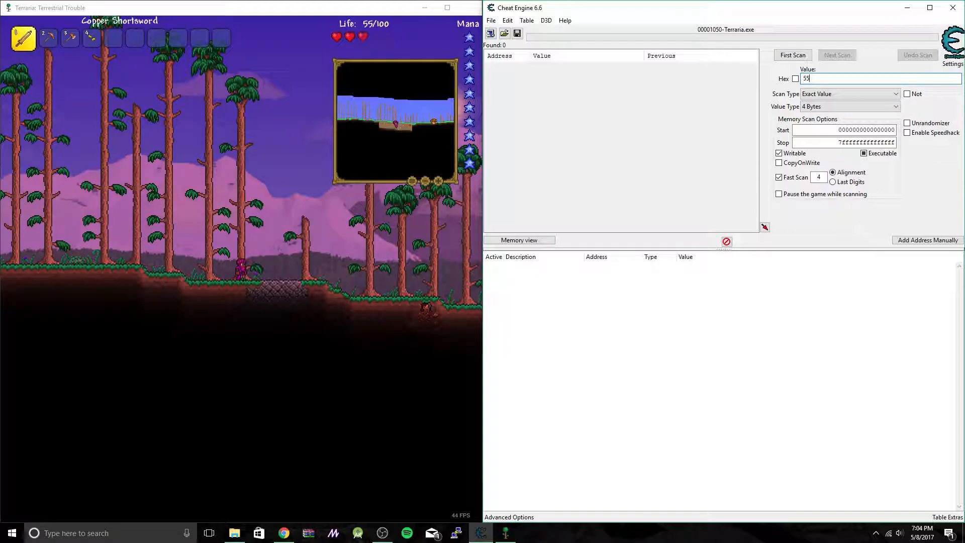
{"action": "left_click", "coordinate": [792, 55]}
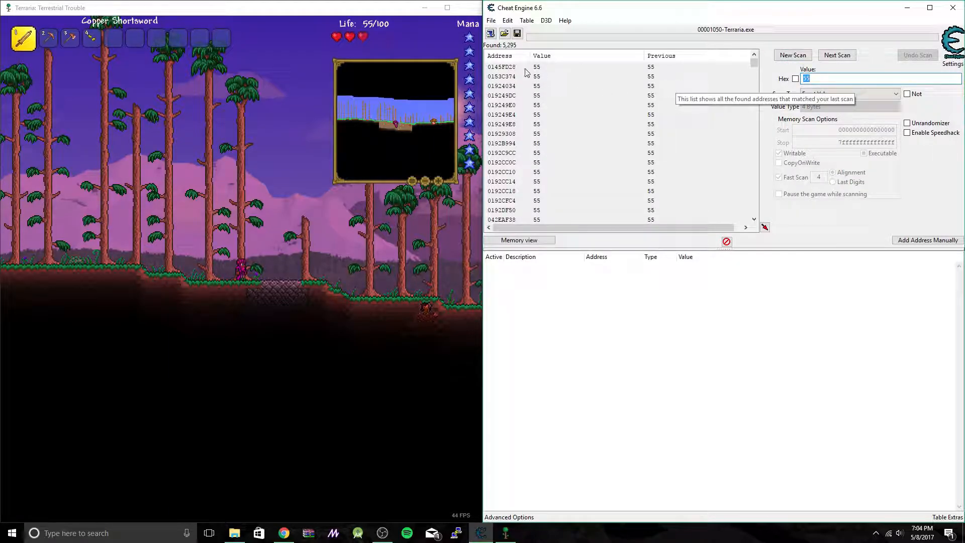
{"action": "mouse_move", "coordinate": [525, 71]}
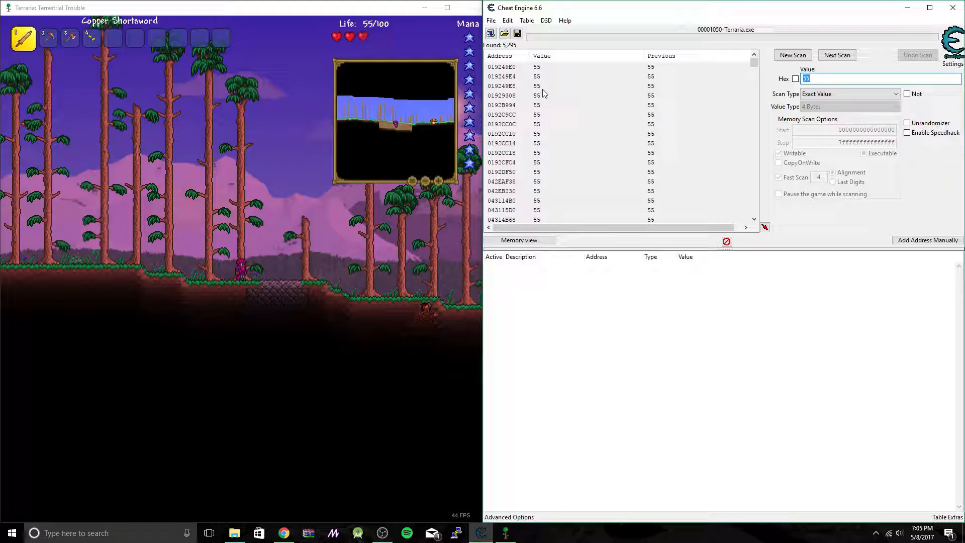
{"action": "mouse_move", "coordinate": [537, 85]}
{"action": "type", "text": "32"}
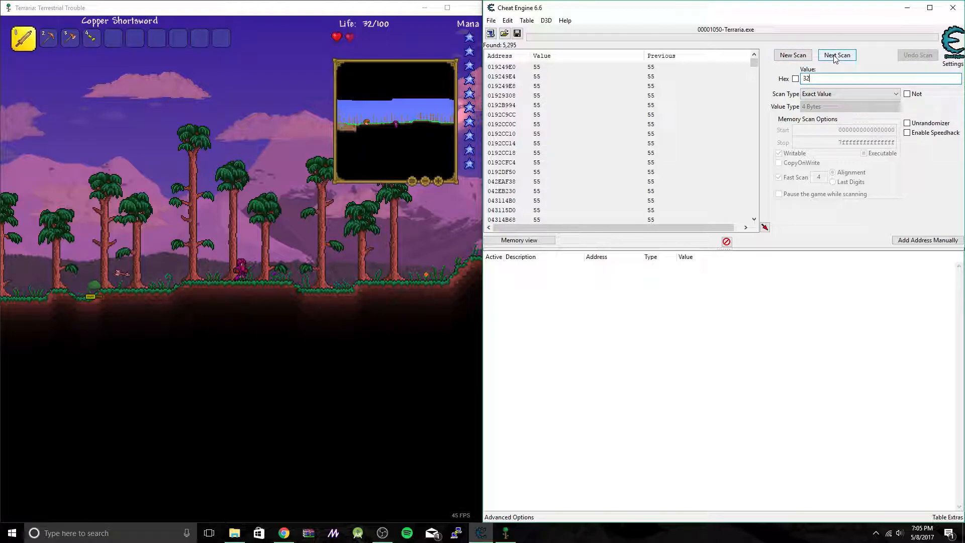
Run a next scan for 32, narrowing the results to 2 addresses
{"action": "left_click", "coordinate": [836, 55]}
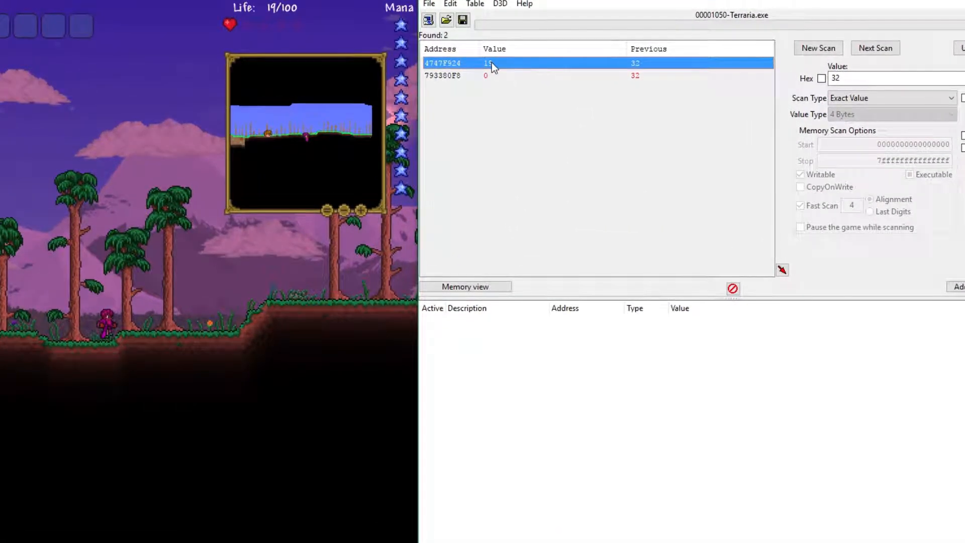
{"action": "mouse_move", "coordinate": [640, 71]}
{"action": "type", "text": "Hesal"}
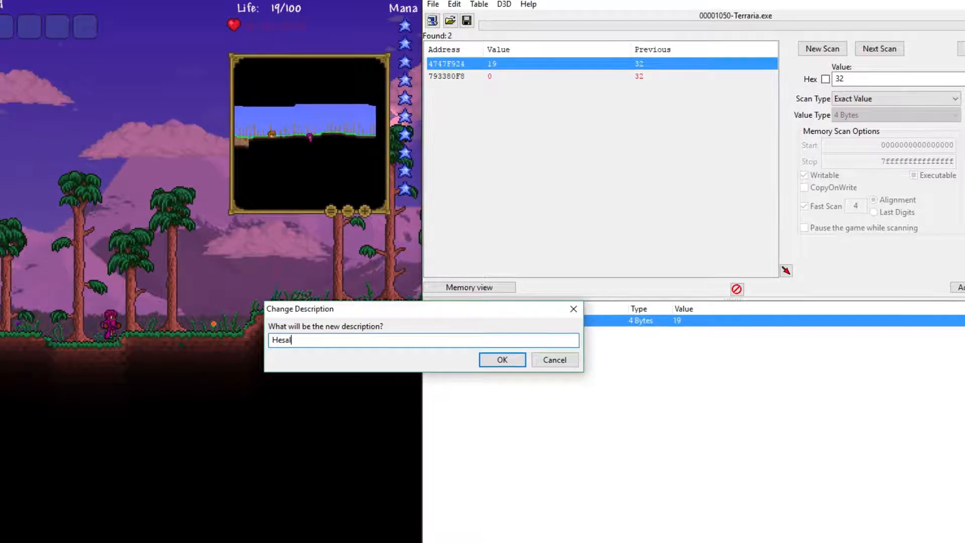
Rename the saved address to 'Health' and set its value to 100
{"action": "key", "text": "BackSpace"}
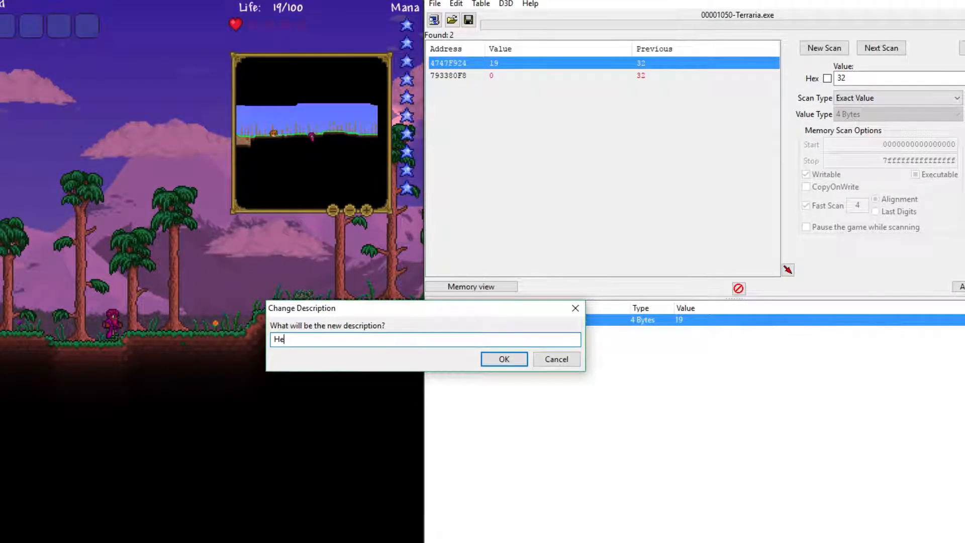
{"action": "type", "text": "a"}
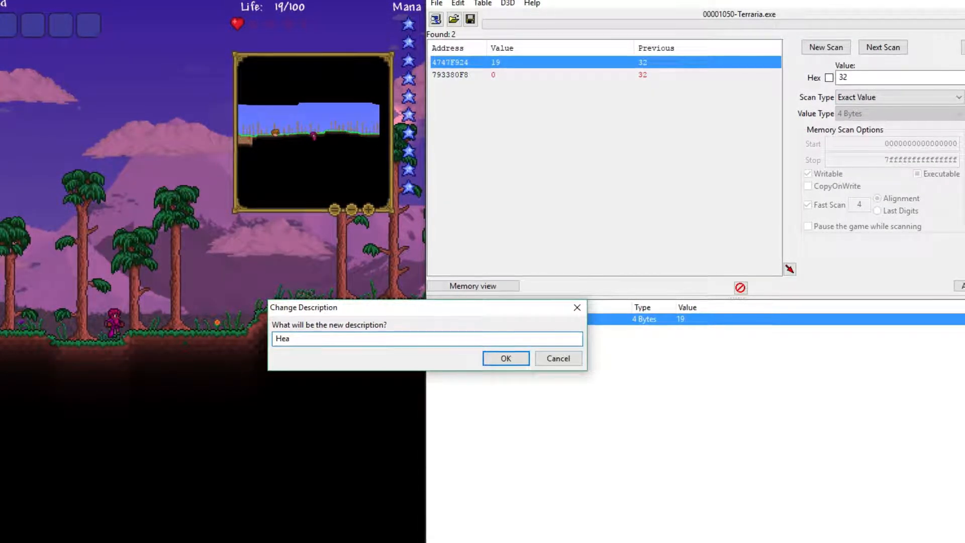
{"action": "type", "text": "lth"}
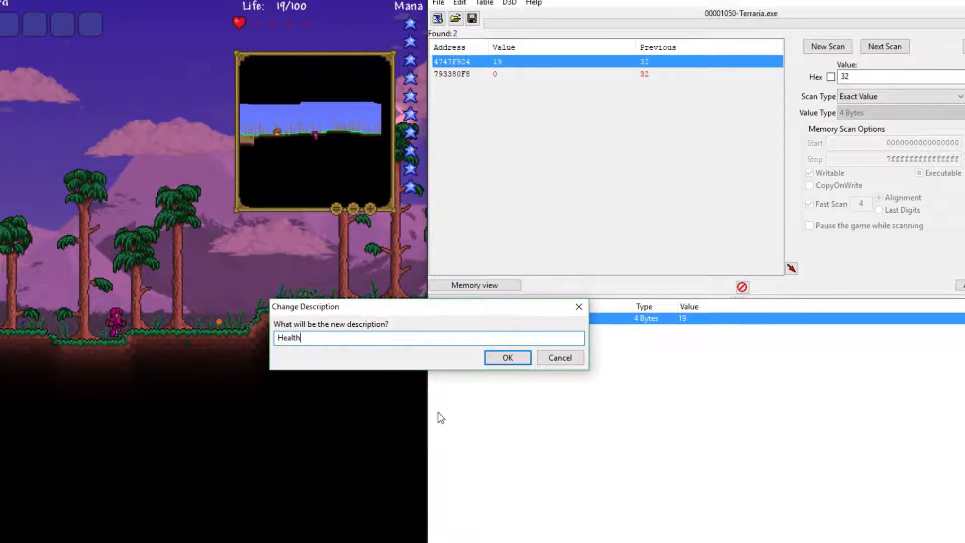
{"action": "left_click", "coordinate": [507, 357]}
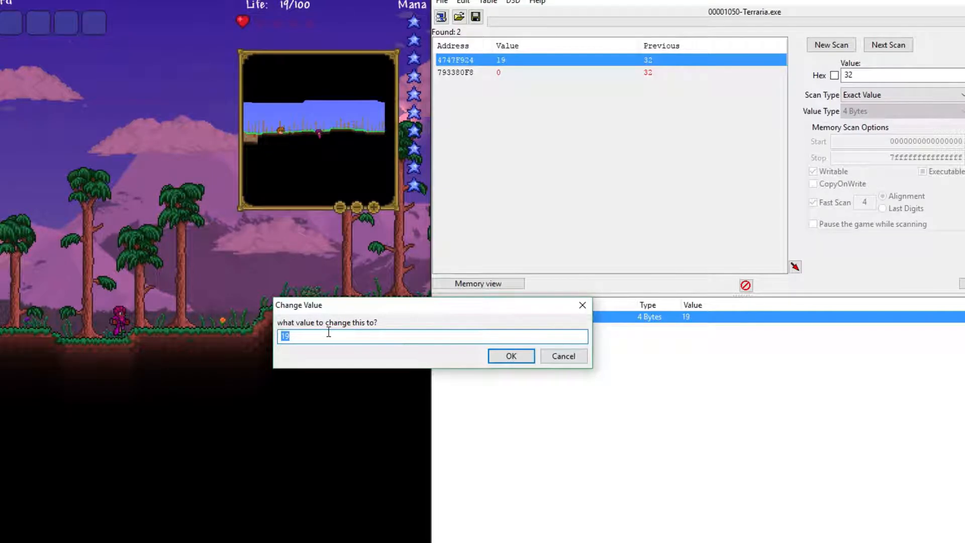
{"action": "type", "text": "100"}
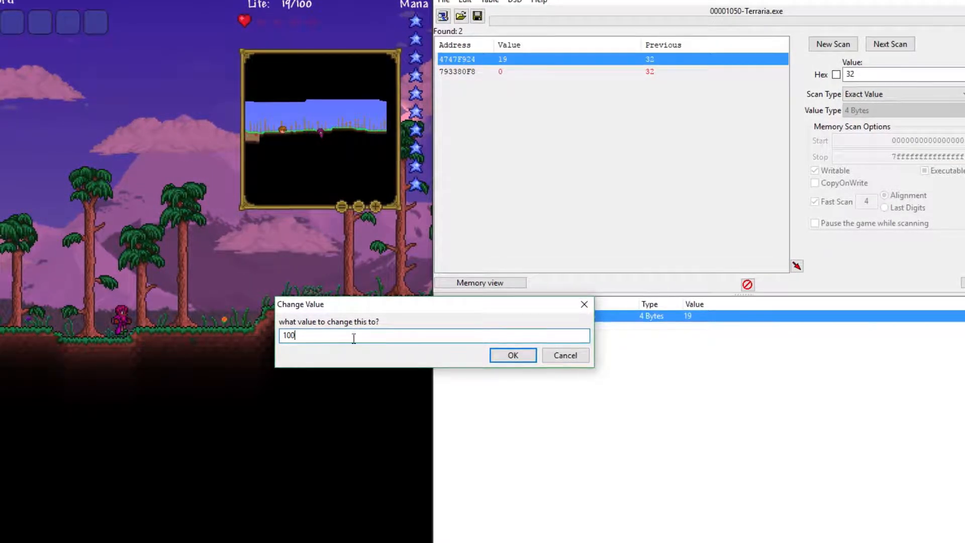
{"action": "left_click", "coordinate": [512, 356]}
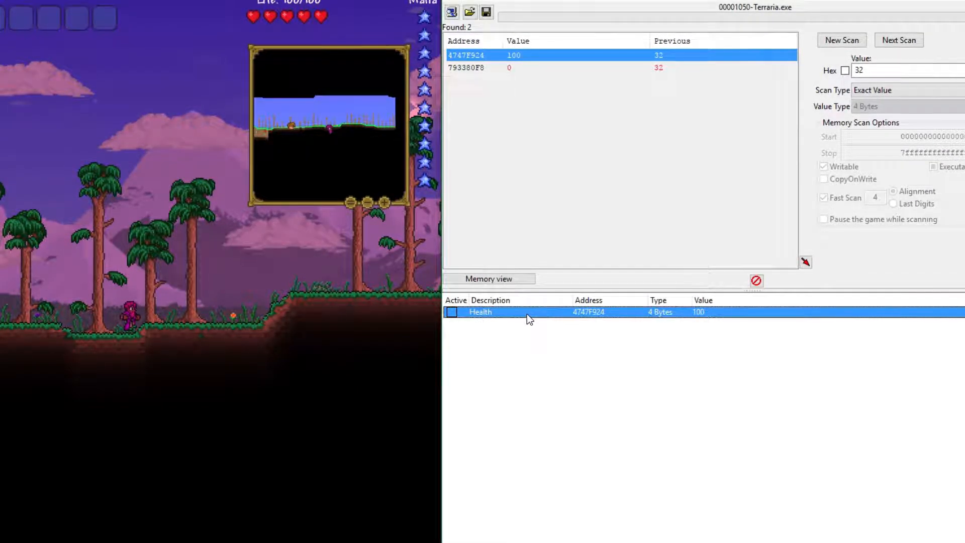
Debug what writes to Health and select the subtract instruction triggered by damage
{"action": "right_click", "coordinate": [482, 311]}
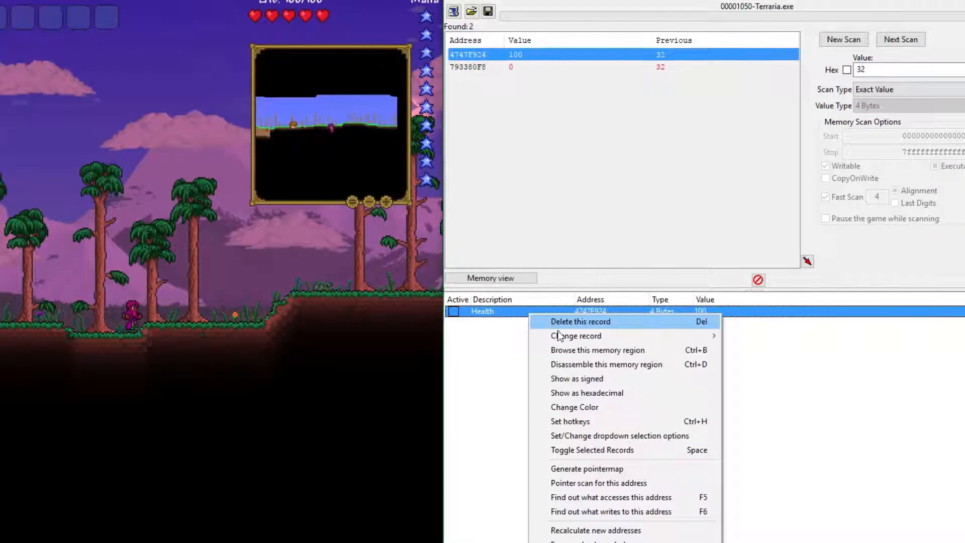
{"action": "mouse_move", "coordinate": [618, 516]}
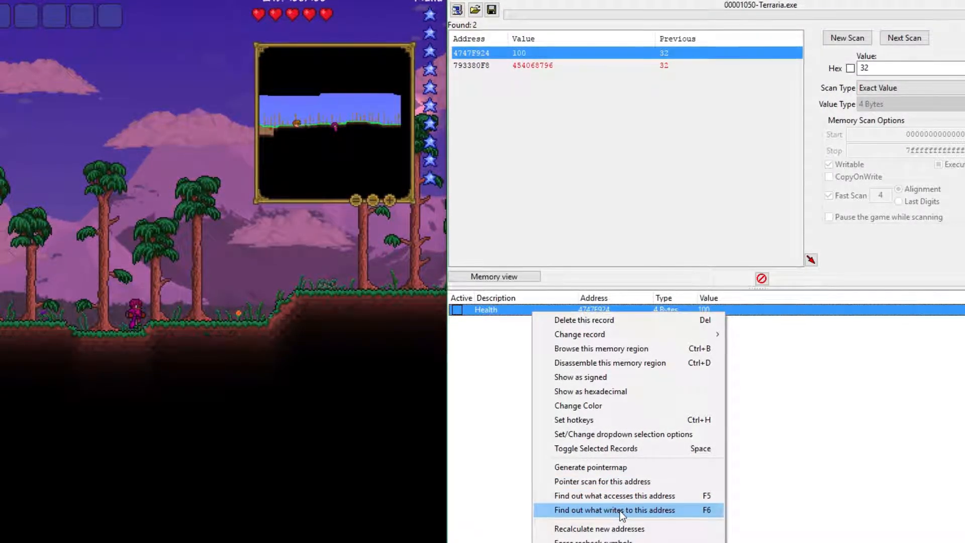
{"action": "left_click", "coordinate": [614, 510]}
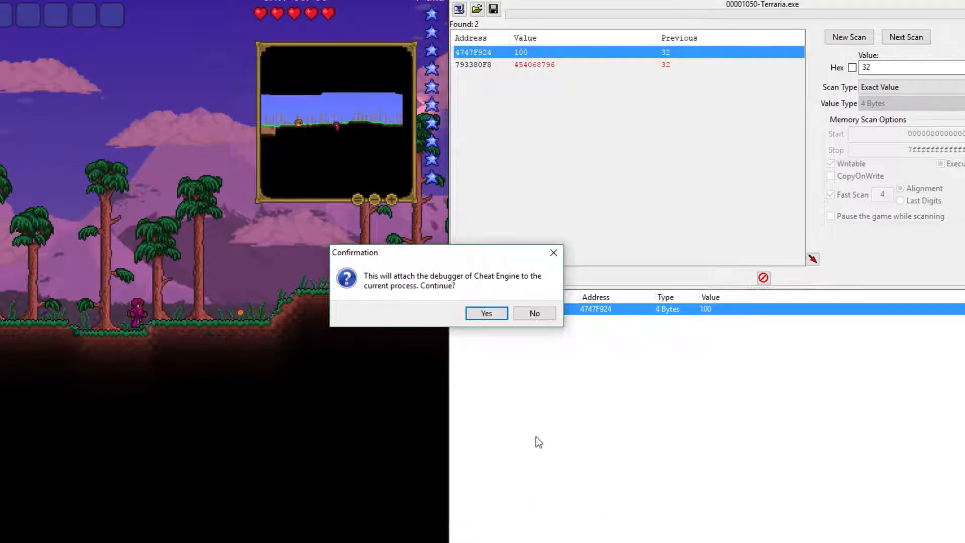
{"action": "left_click", "coordinate": [486, 313]}
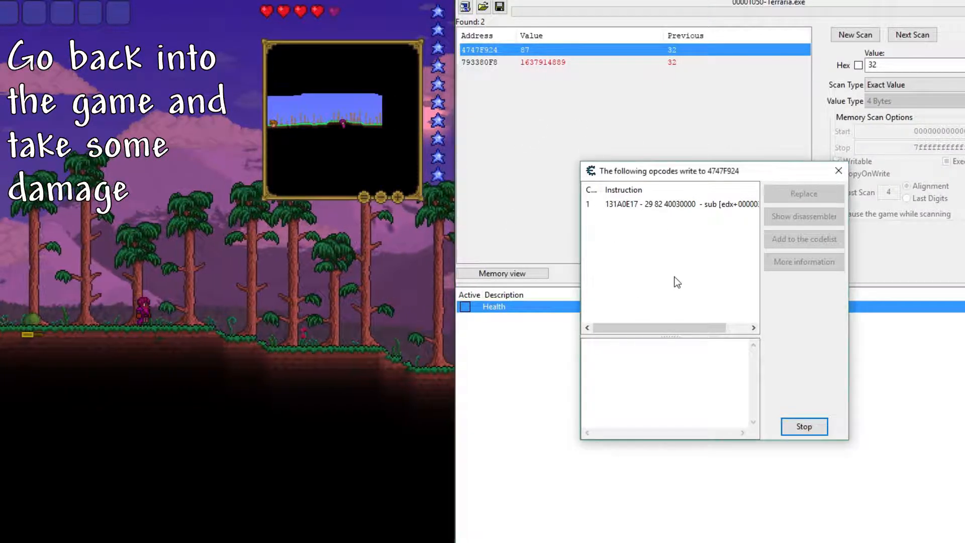
{"action": "left_click", "coordinate": [671, 203]}
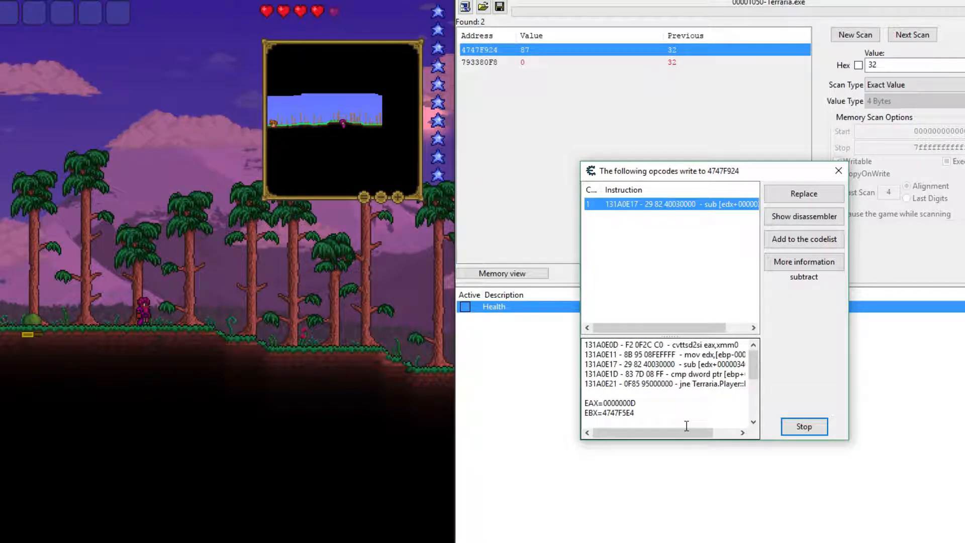
Save the sub instruction to the code list as 'Damage' and replace it with no-ops
{"action": "left_click", "coordinate": [803, 239]}
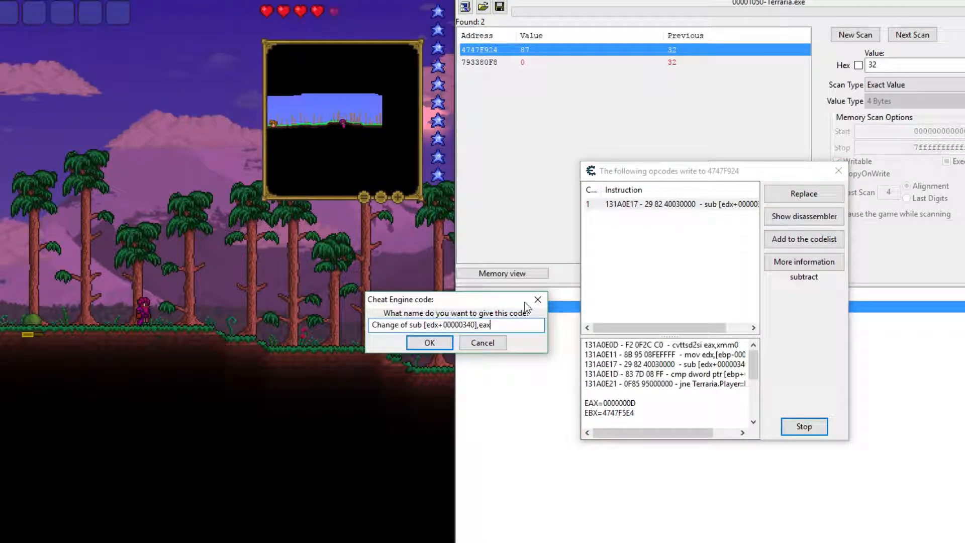
{"action": "triple_click", "coordinate": [431, 325]}
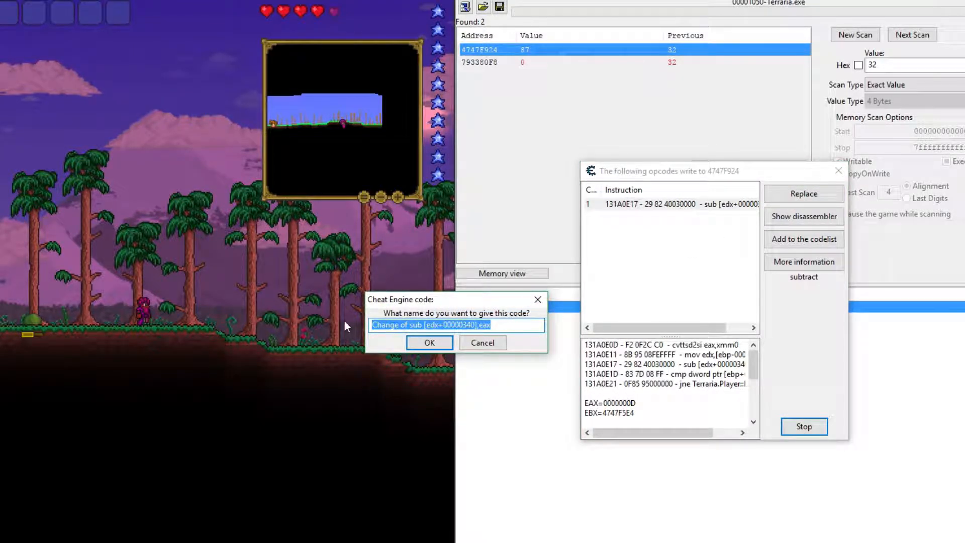
{"action": "type", "text": "Dam"}
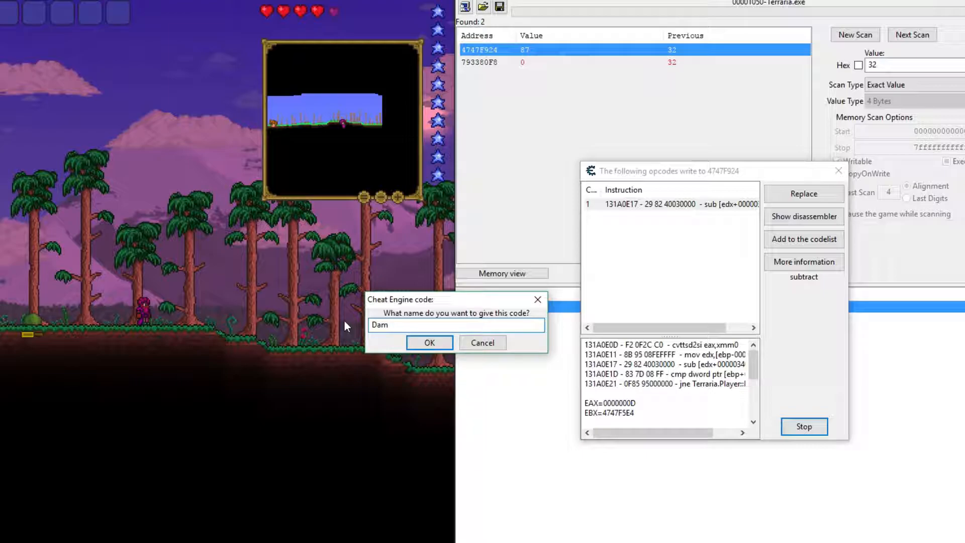
{"action": "type", "text": "age"}
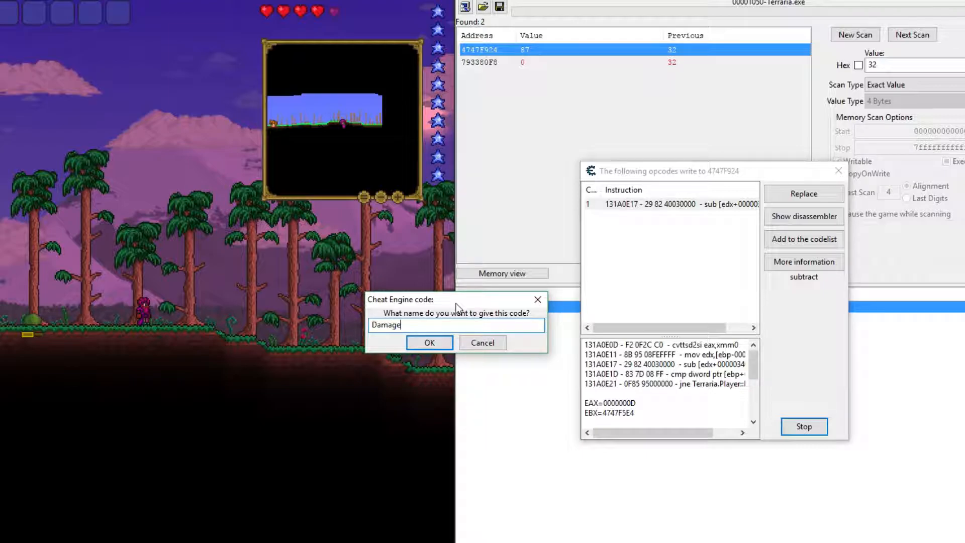
{"action": "left_click", "coordinate": [429, 343]}
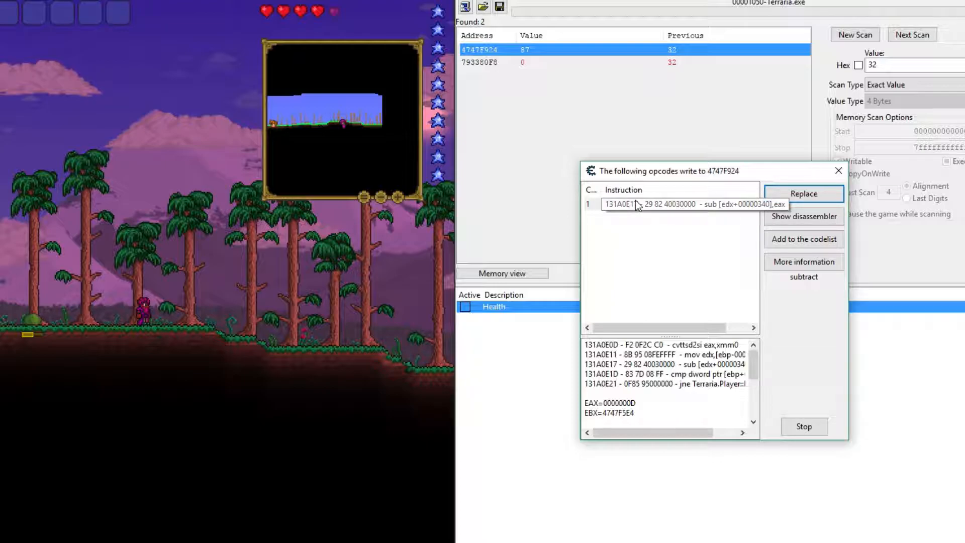
{"action": "left_click", "coordinate": [803, 193]}
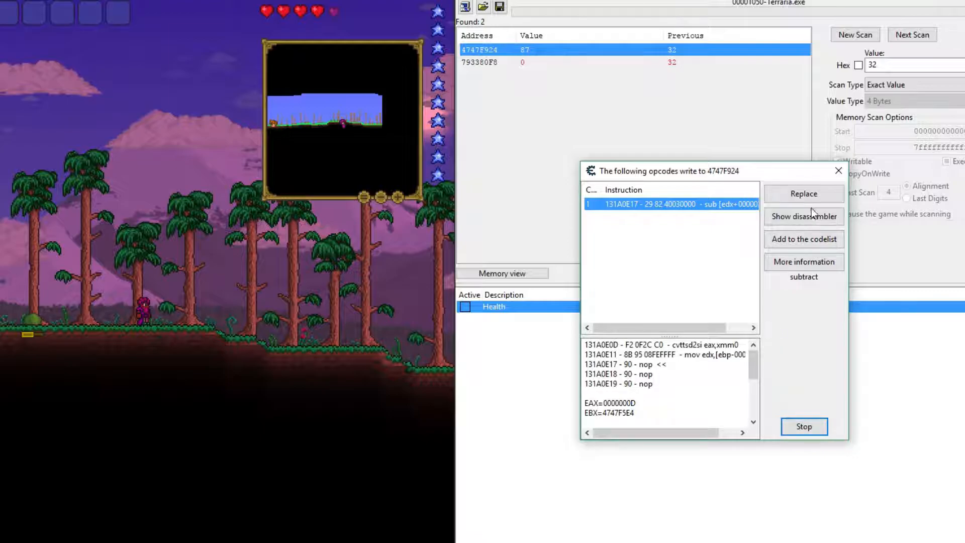
{"action": "mouse_move", "coordinate": [838, 171]}
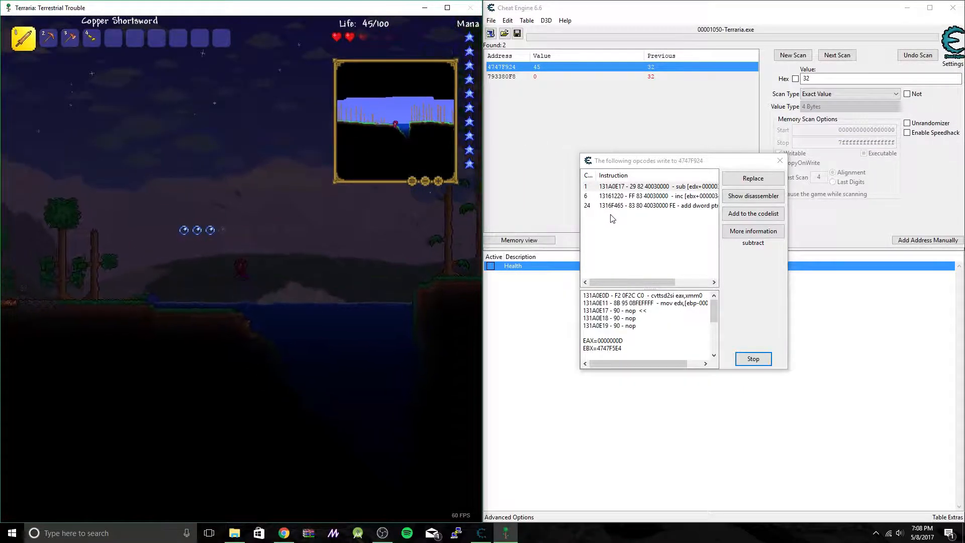
{"action": "mouse_move", "coordinate": [617, 207]}
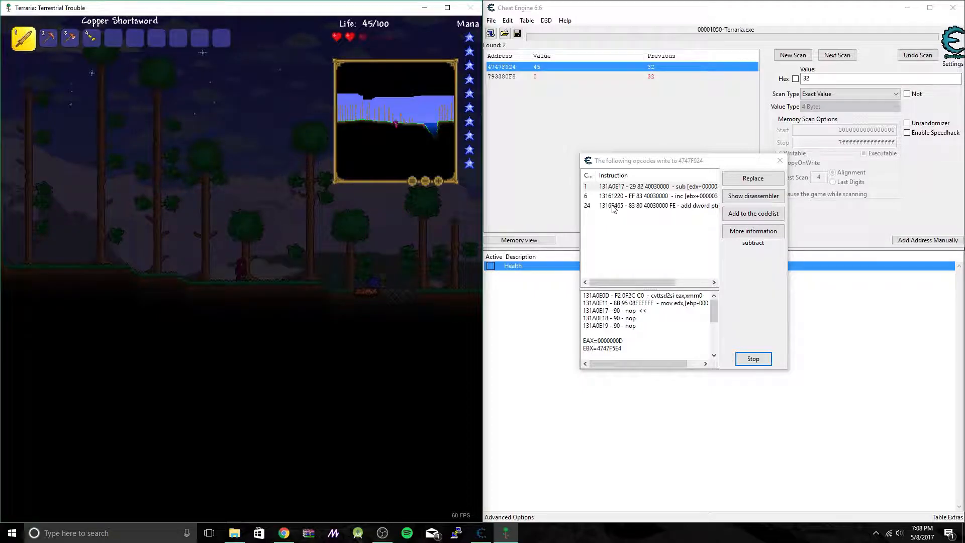
Inspect the 'add dword ptr' drowning instruction and save it to the code list as 'Drowning'
{"action": "left_click", "coordinate": [752, 230]}
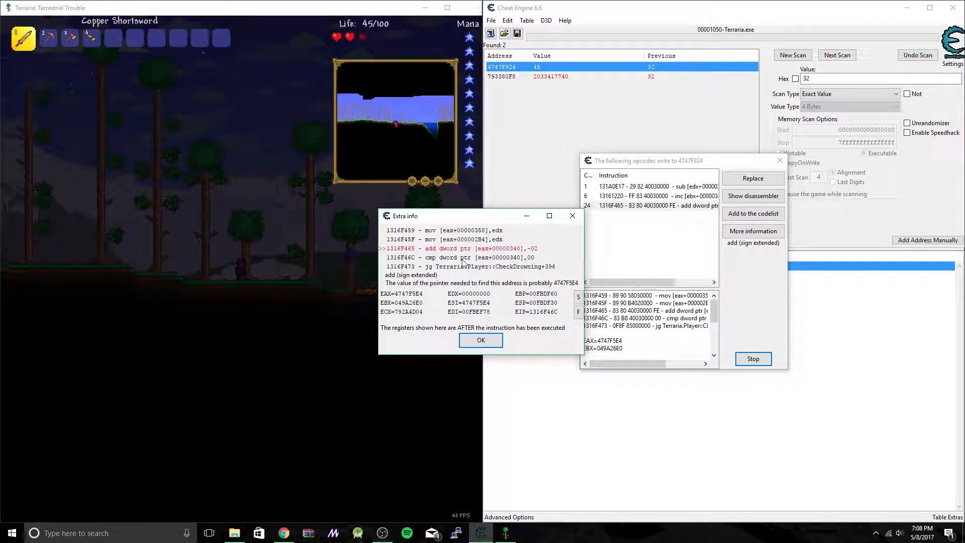
{"action": "left_click", "coordinate": [480, 339]}
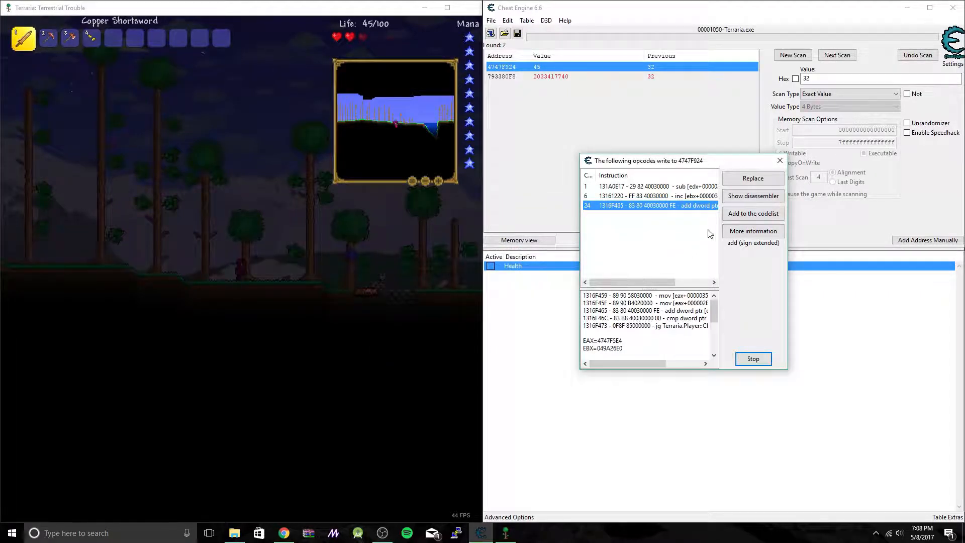
{"action": "left_click", "coordinate": [753, 214]}
{"action": "type", "text": "D"}
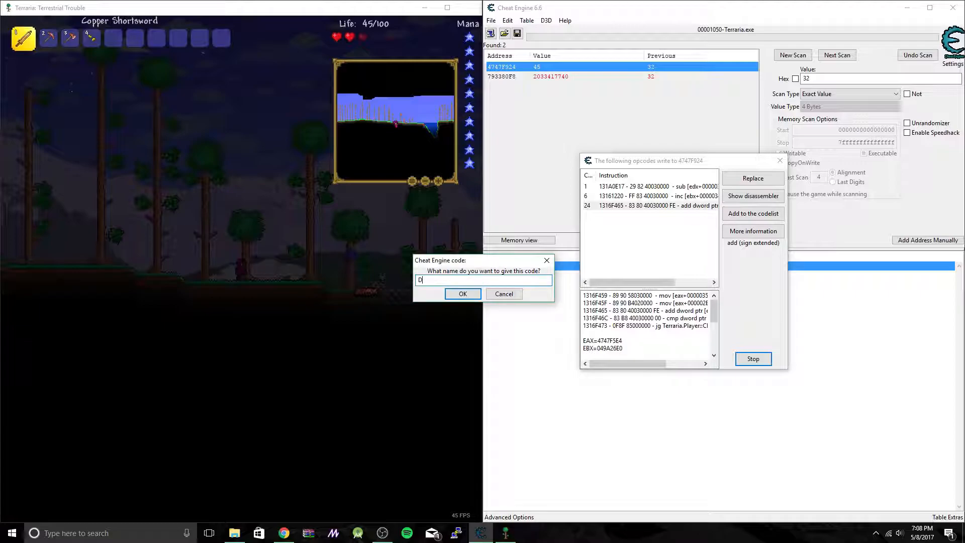
{"action": "type", "text": "rowning"}
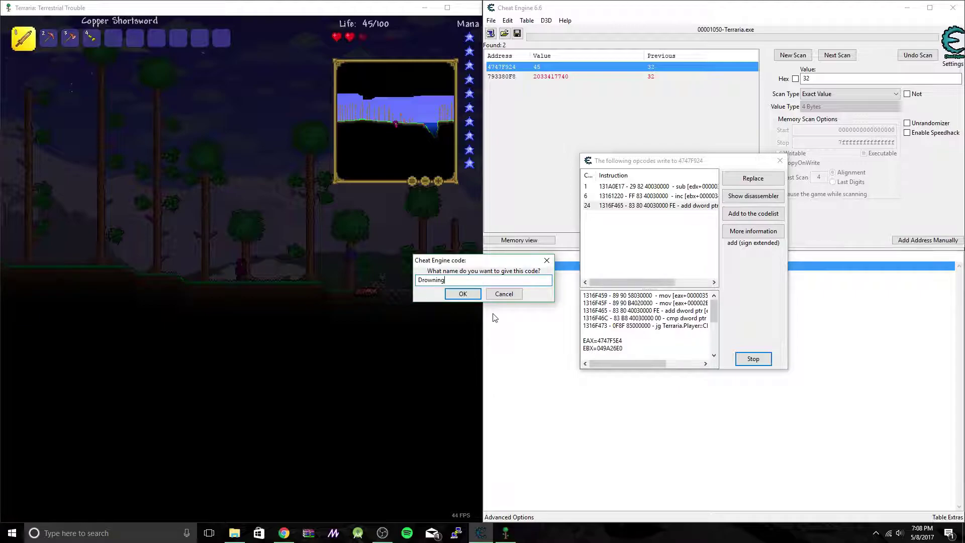
{"action": "left_click", "coordinate": [463, 294]}
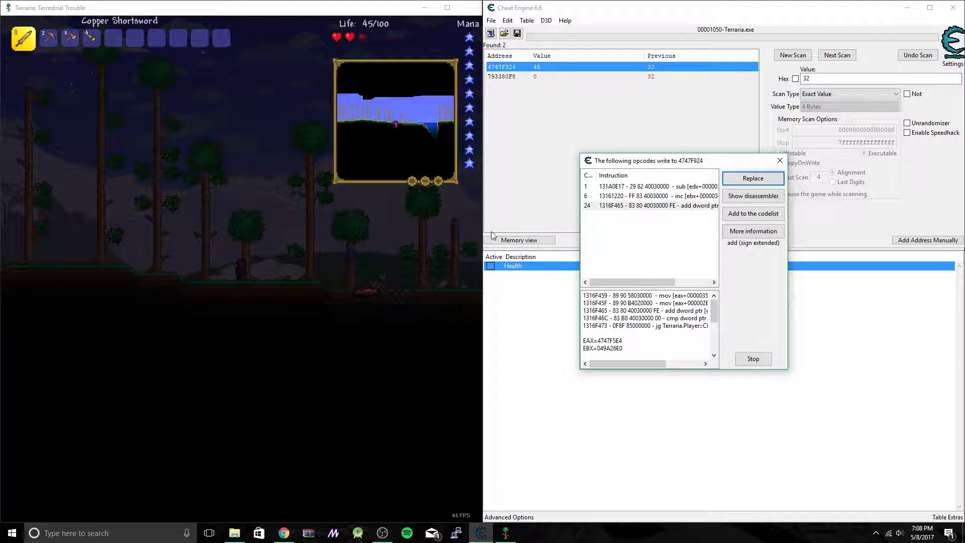
{"action": "mouse_move", "coordinate": [405, 274]}
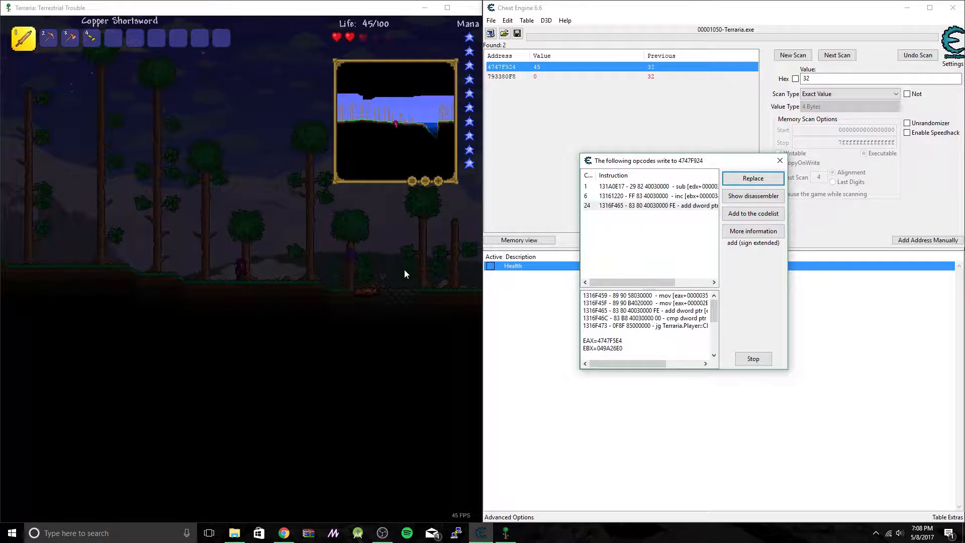